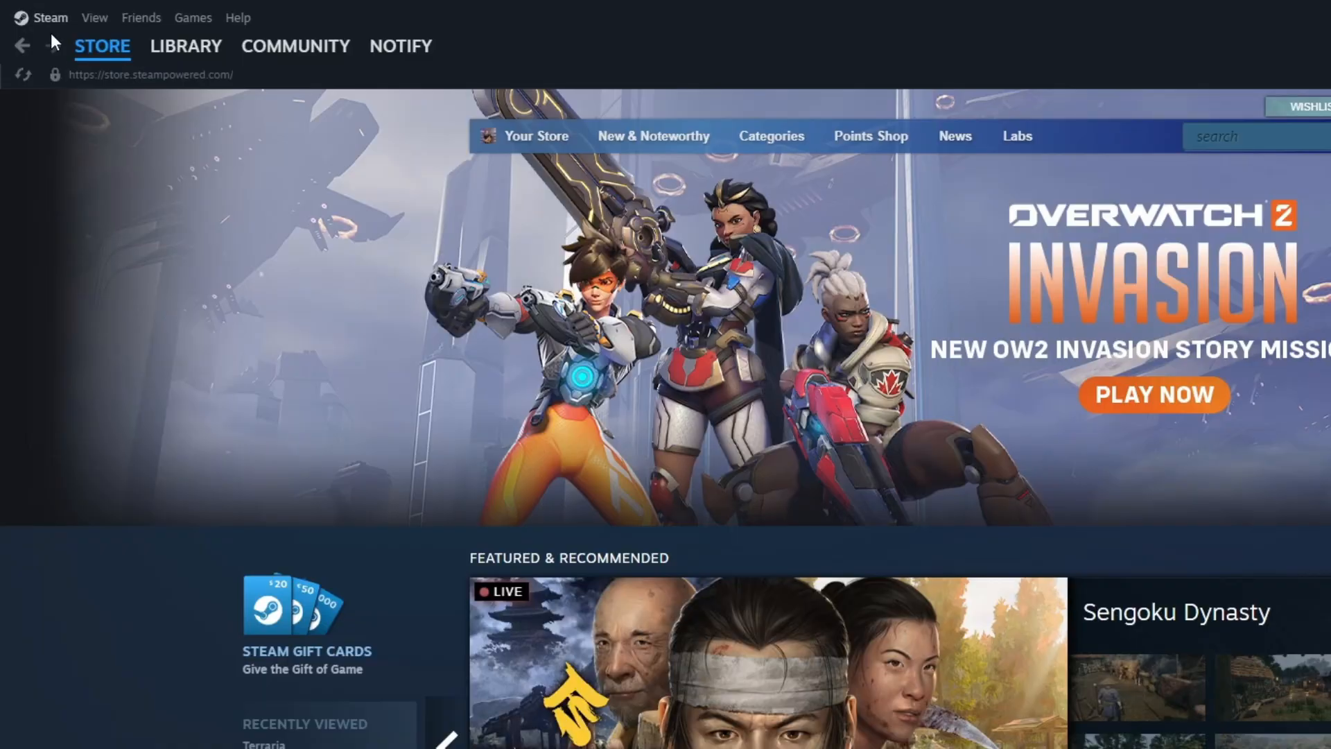
Enable Steam Cloud synchronization in Settings > Cloud, then close the settings window.
click(50, 17)
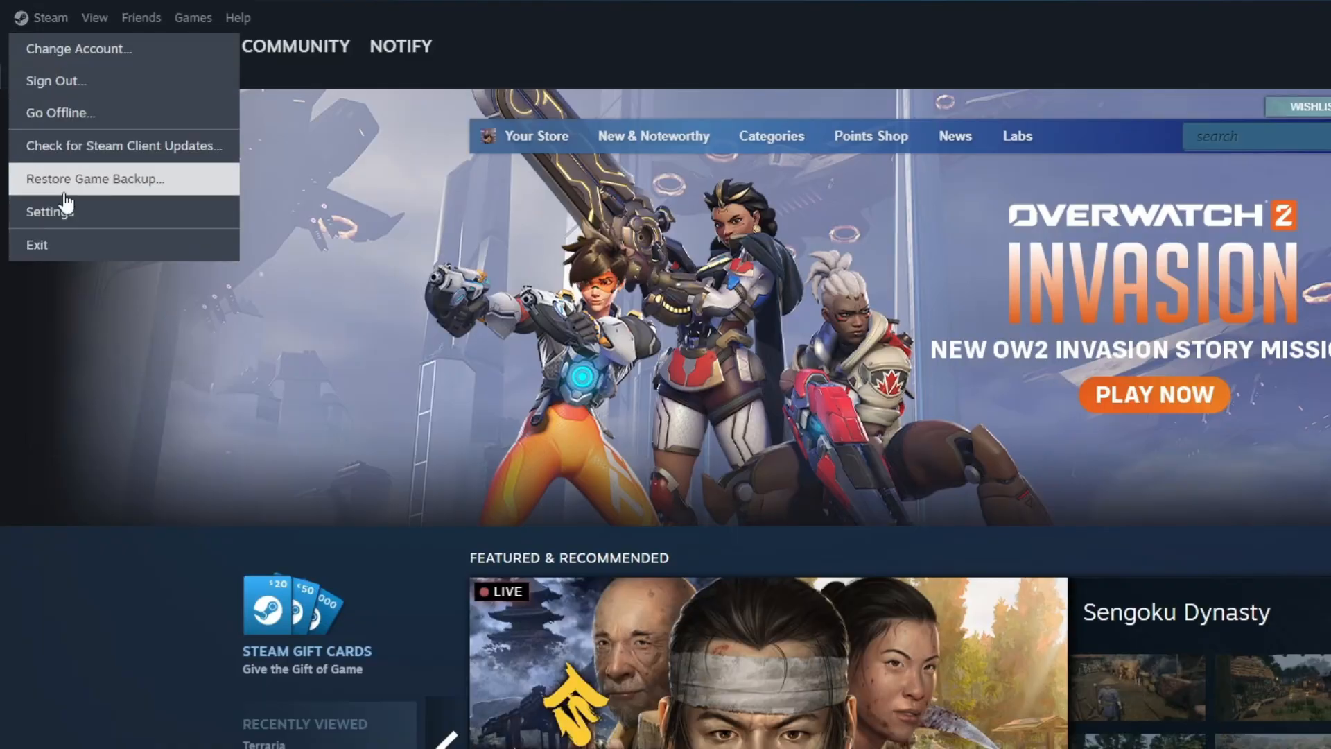
click(48, 210)
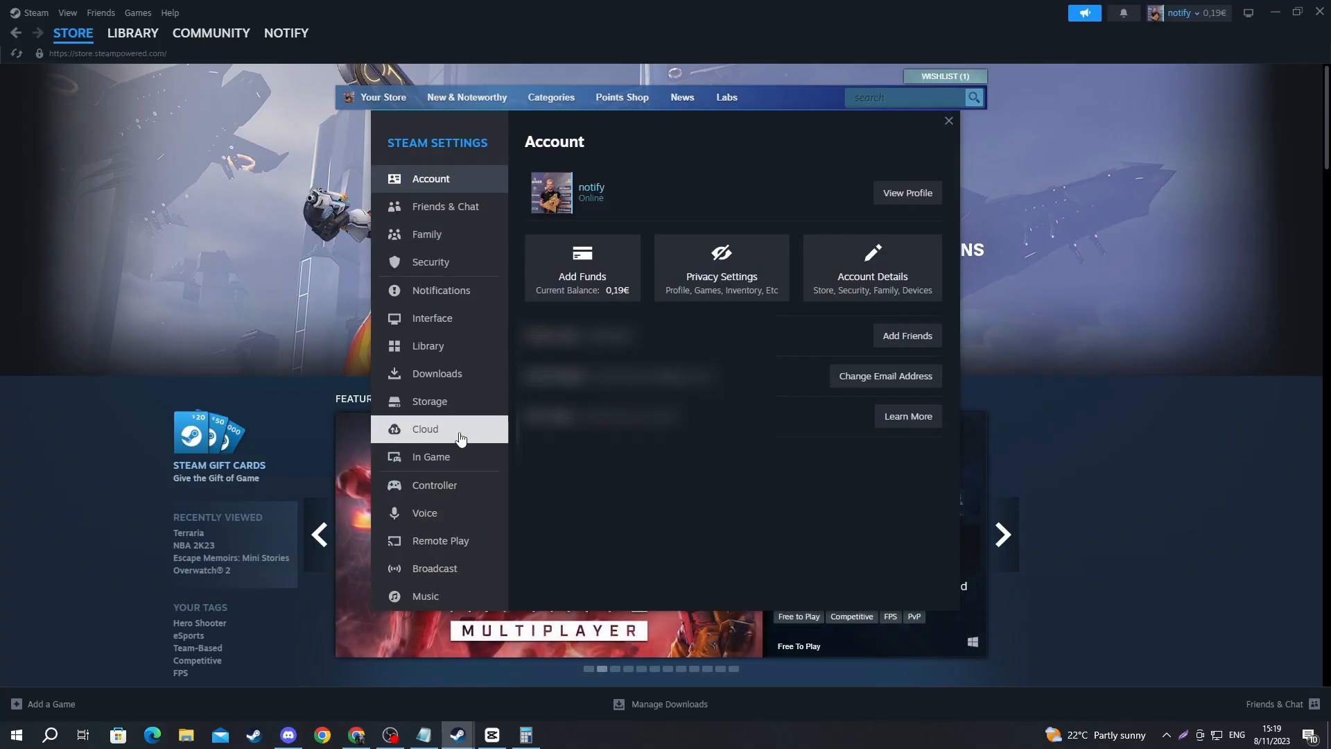
click(426, 429)
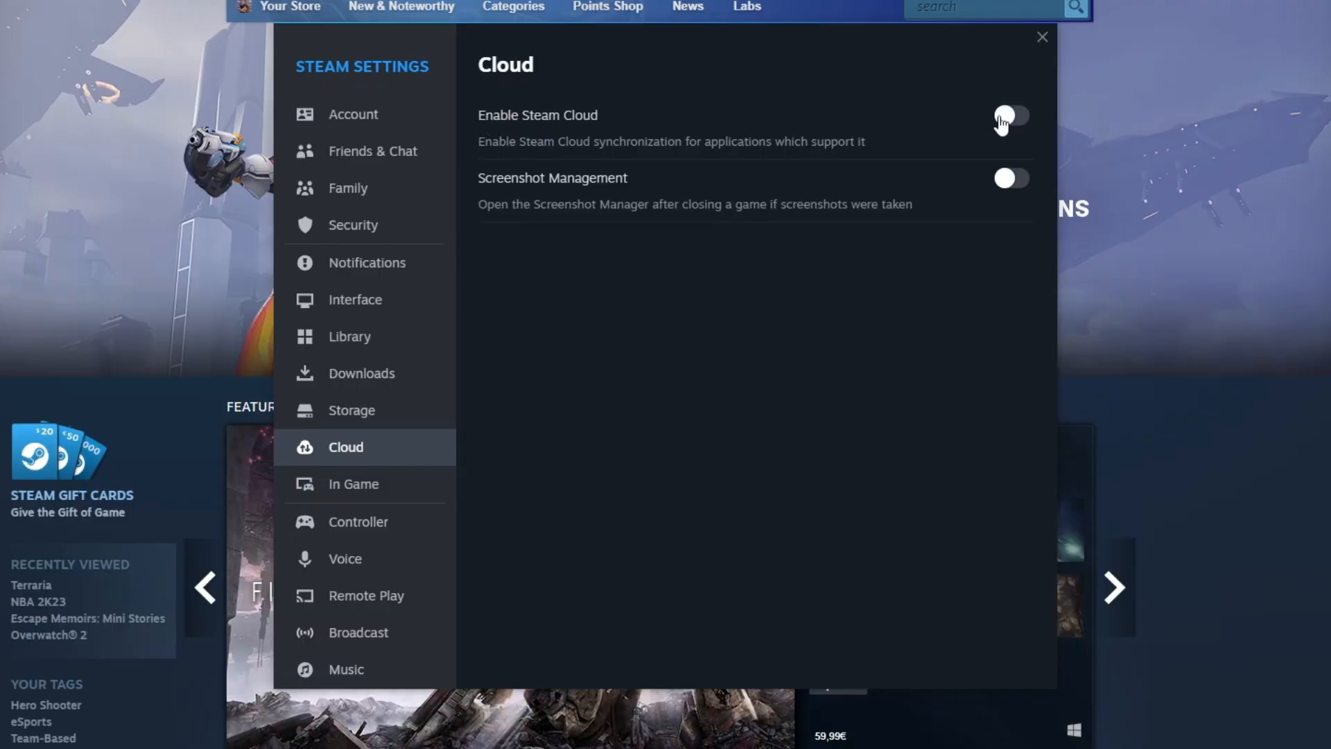
click(1011, 115)
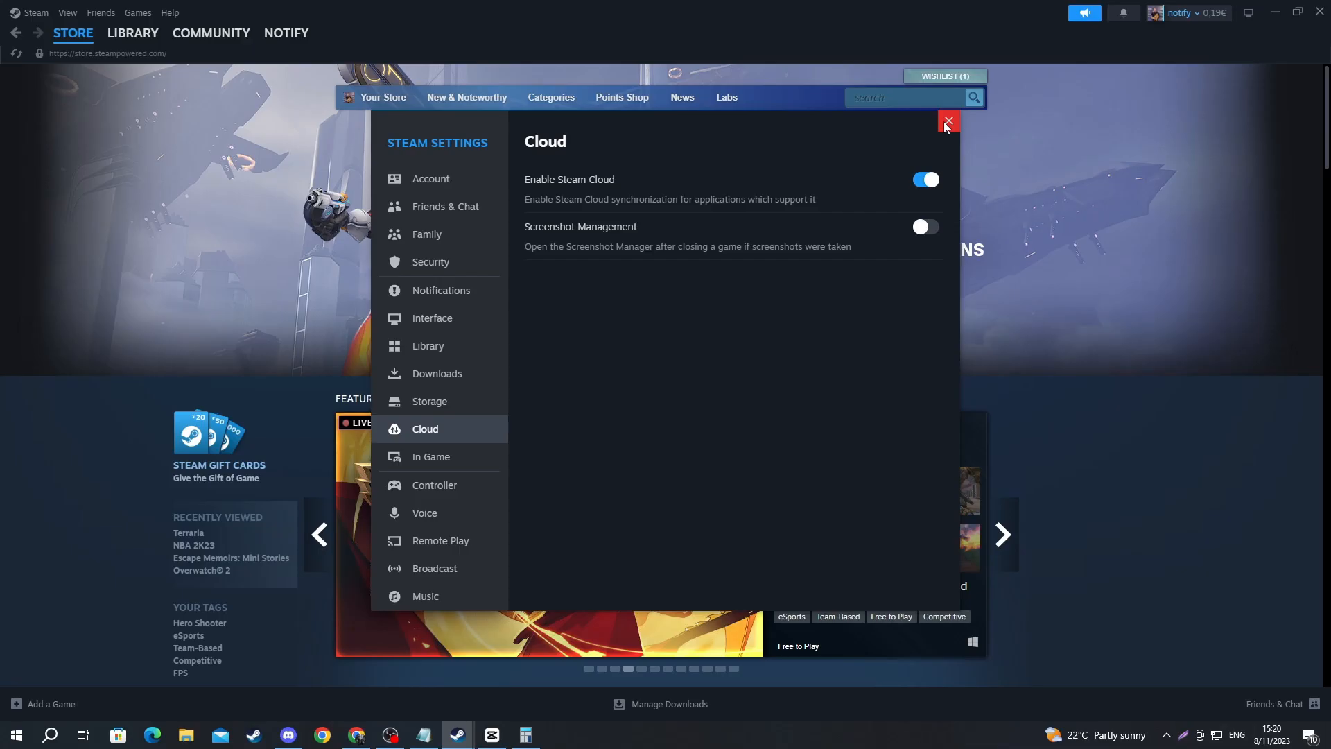
click(946, 122)
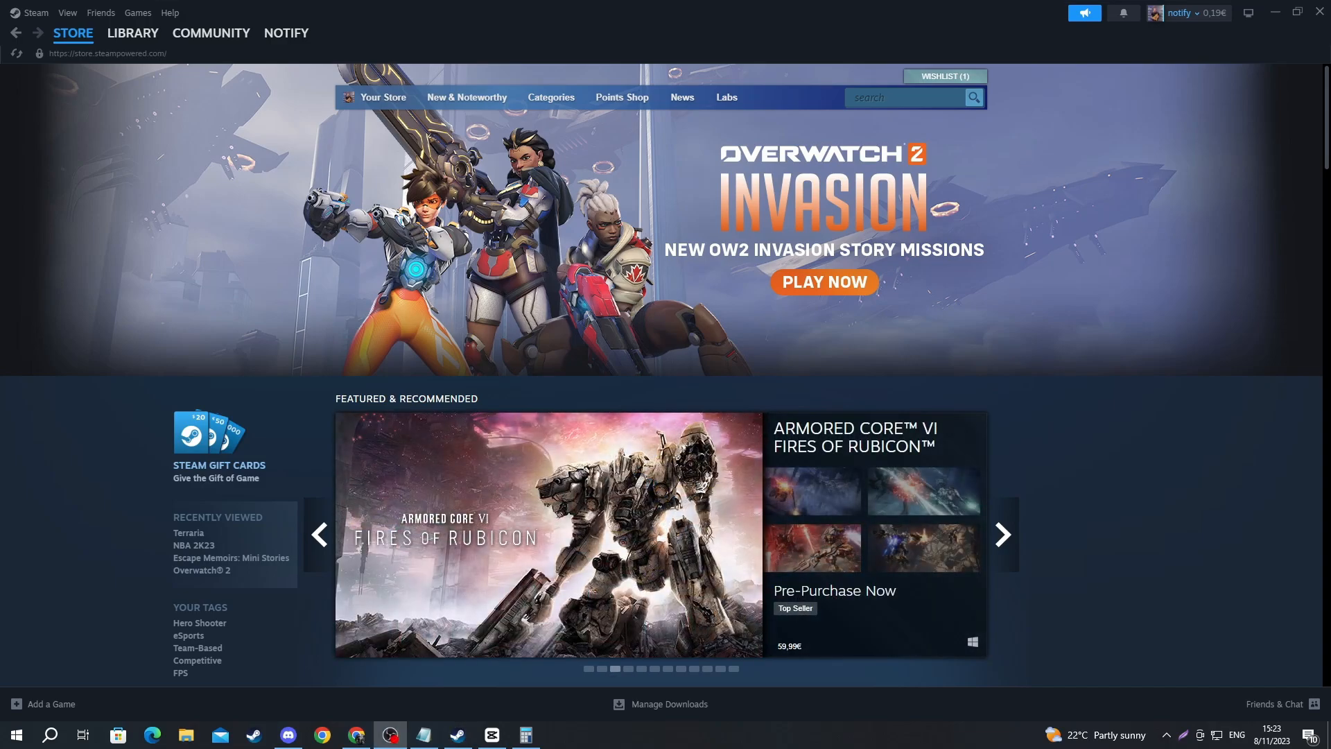
Search Google in Chrome for 'steam server status'.
click(1001, 534)
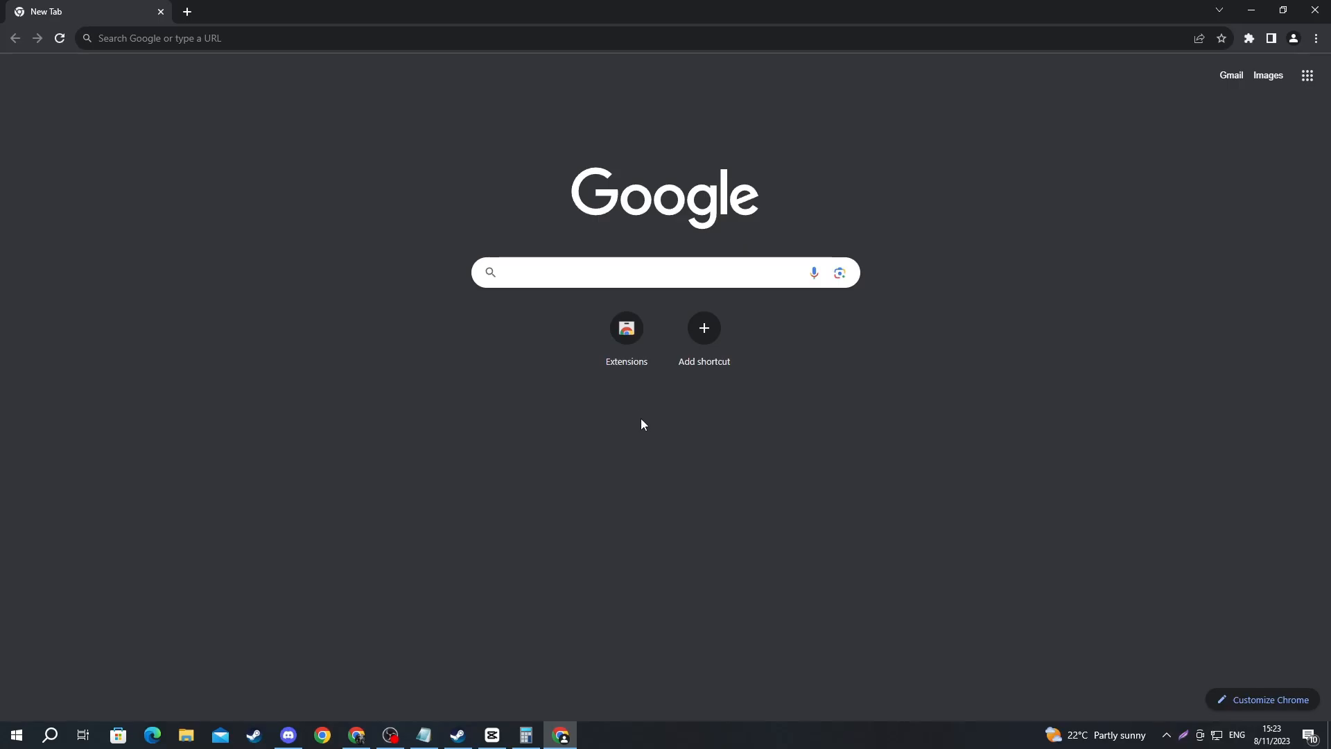
click(595, 272)
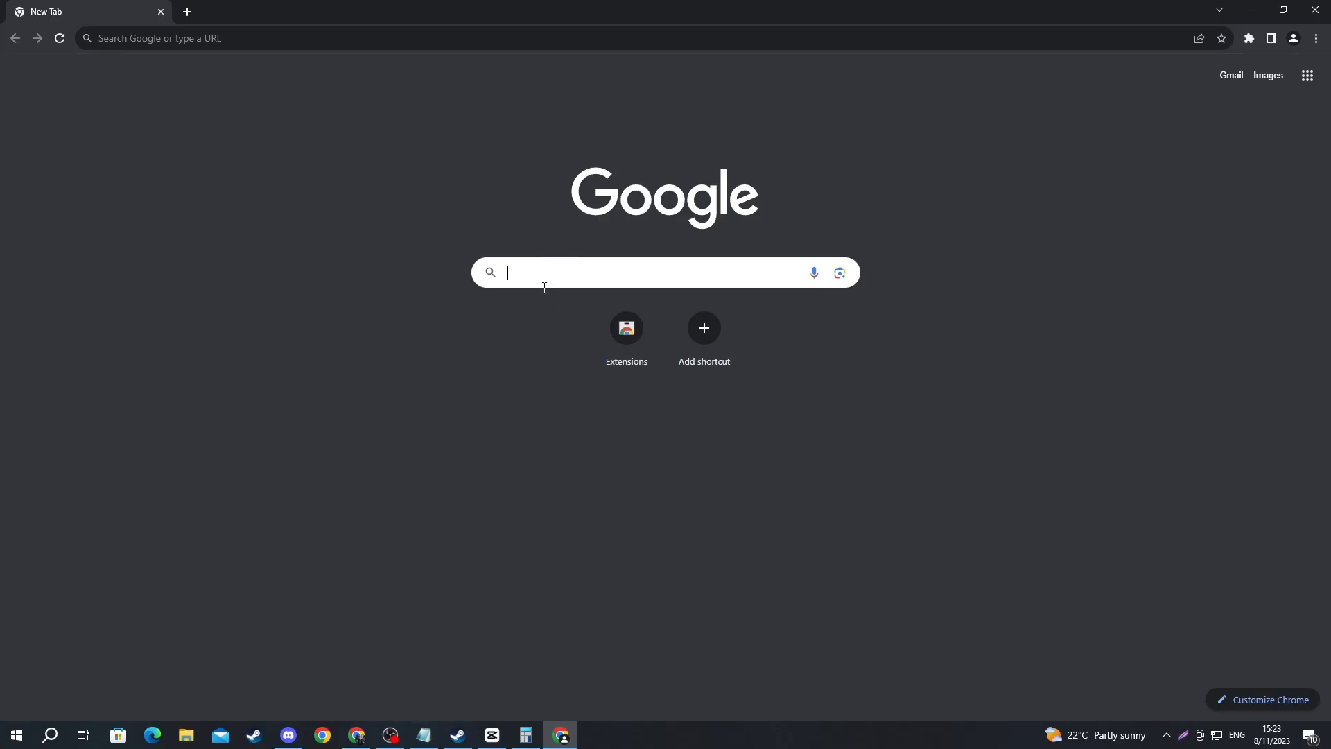
mouse_move(586, 294)
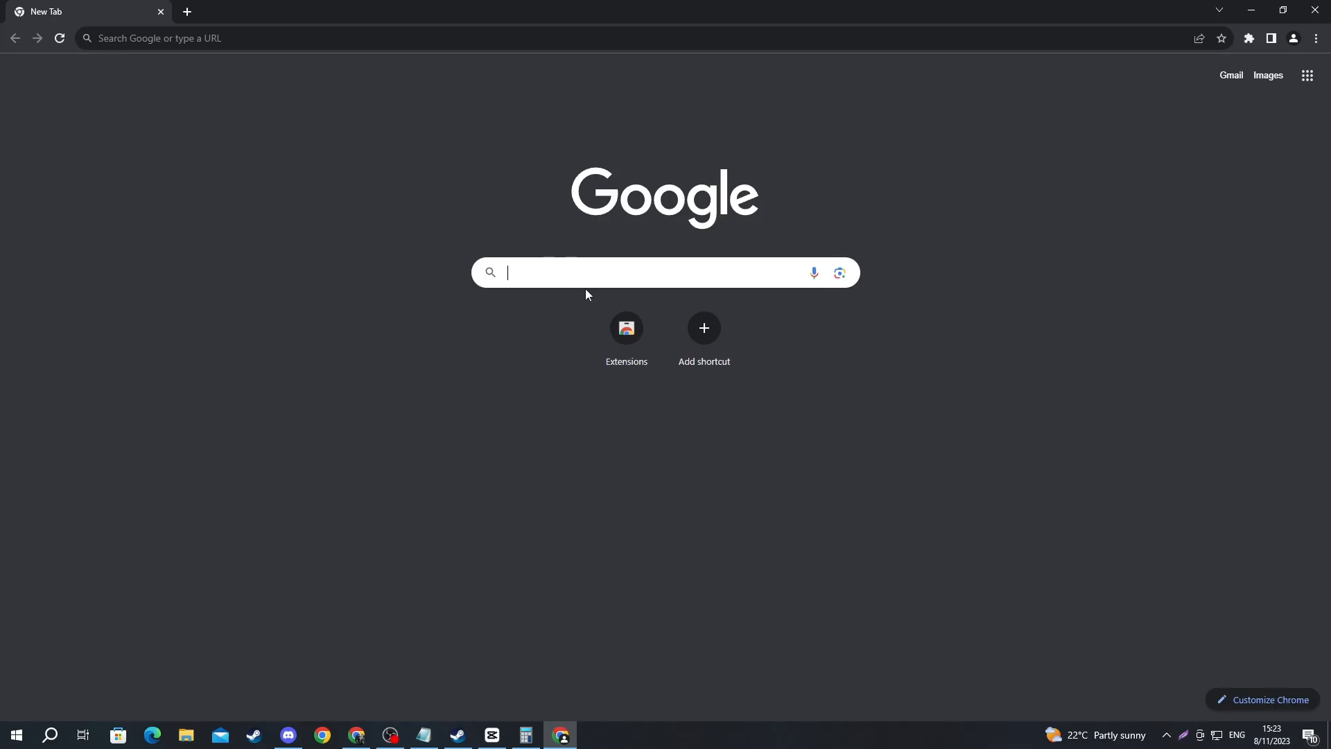
text(steam server status)
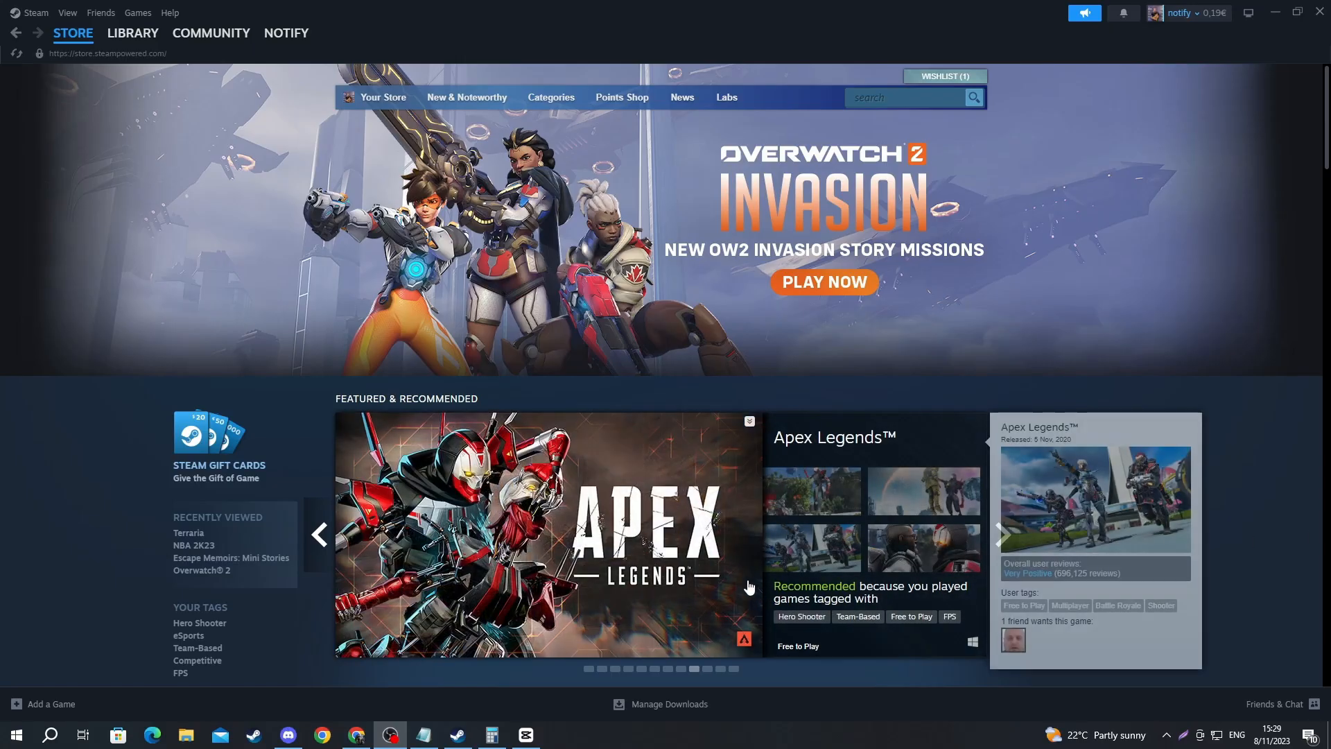
mouse_move(155, 647)
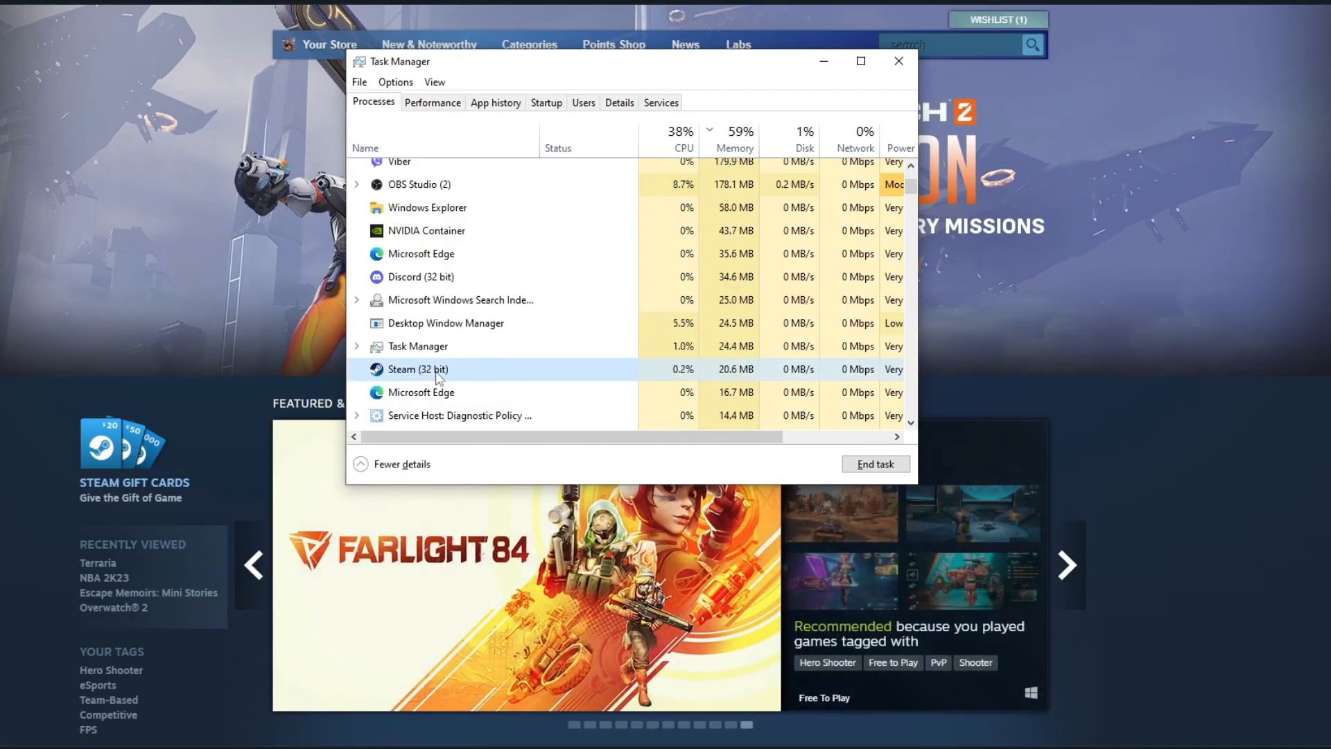
End the Steam (32 bit) process from Task Manager's Processes list.
right_click(435, 369)
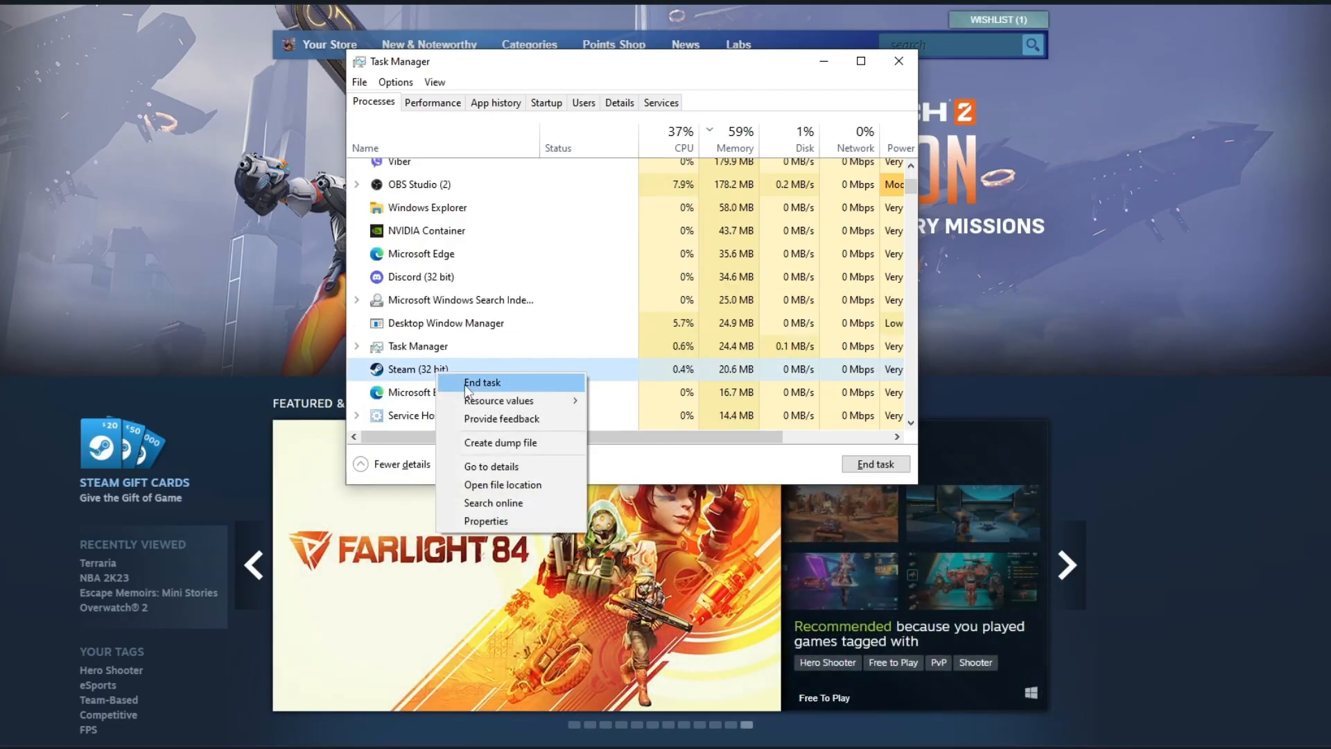
click(482, 383)
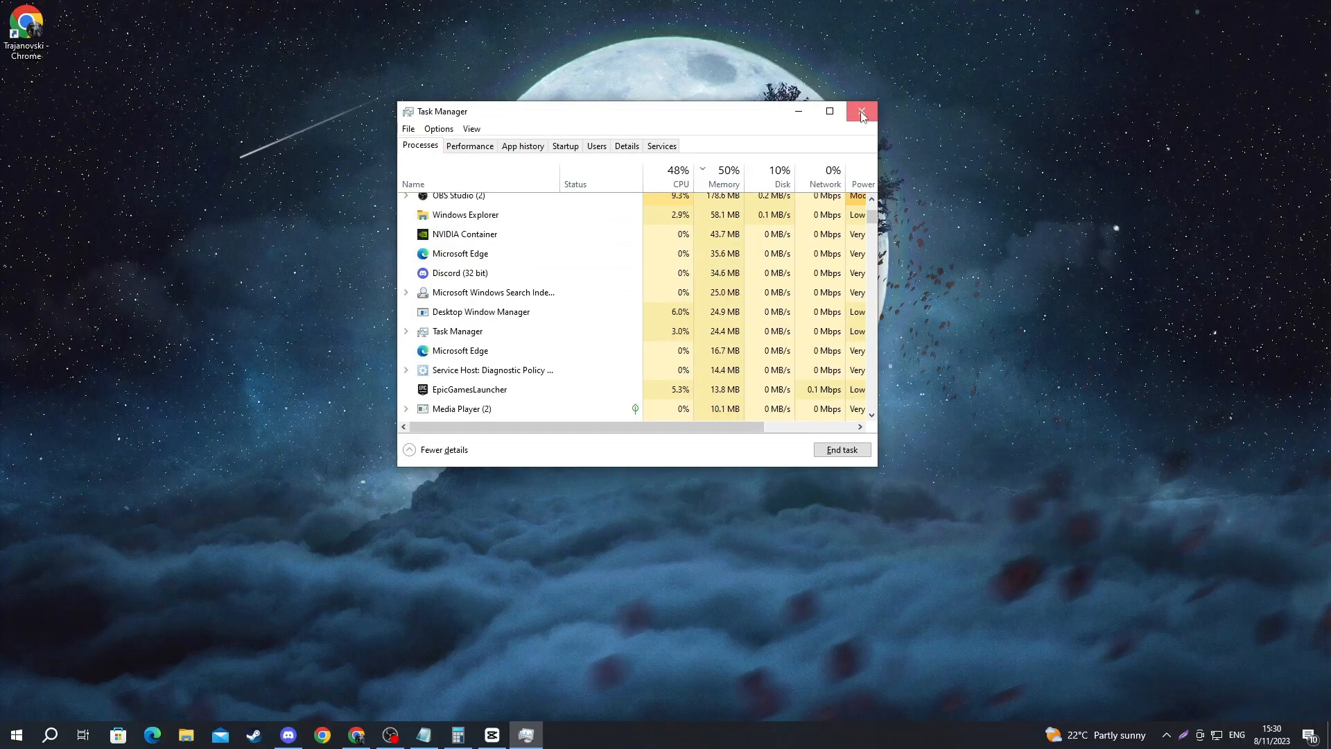
Close Task Manager and relaunch Steam from the taskbar.
click(859, 111)
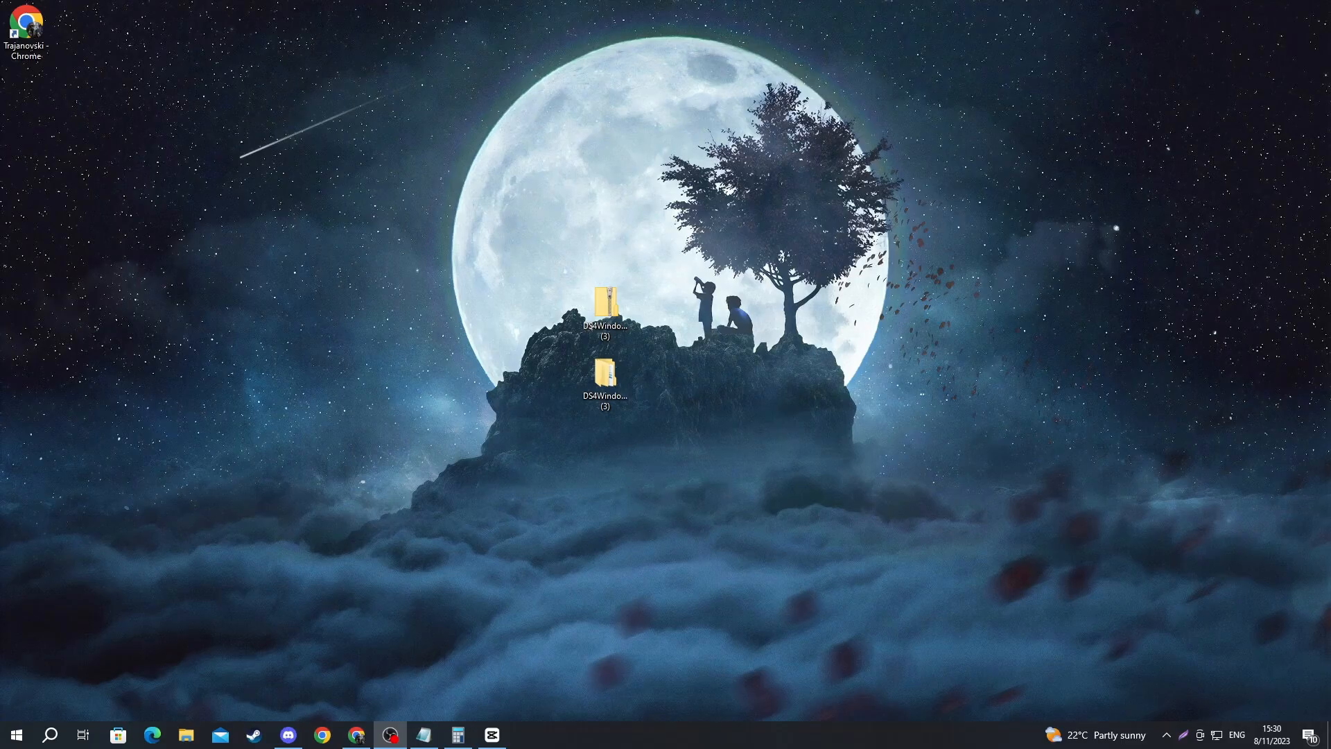
click(388, 735)
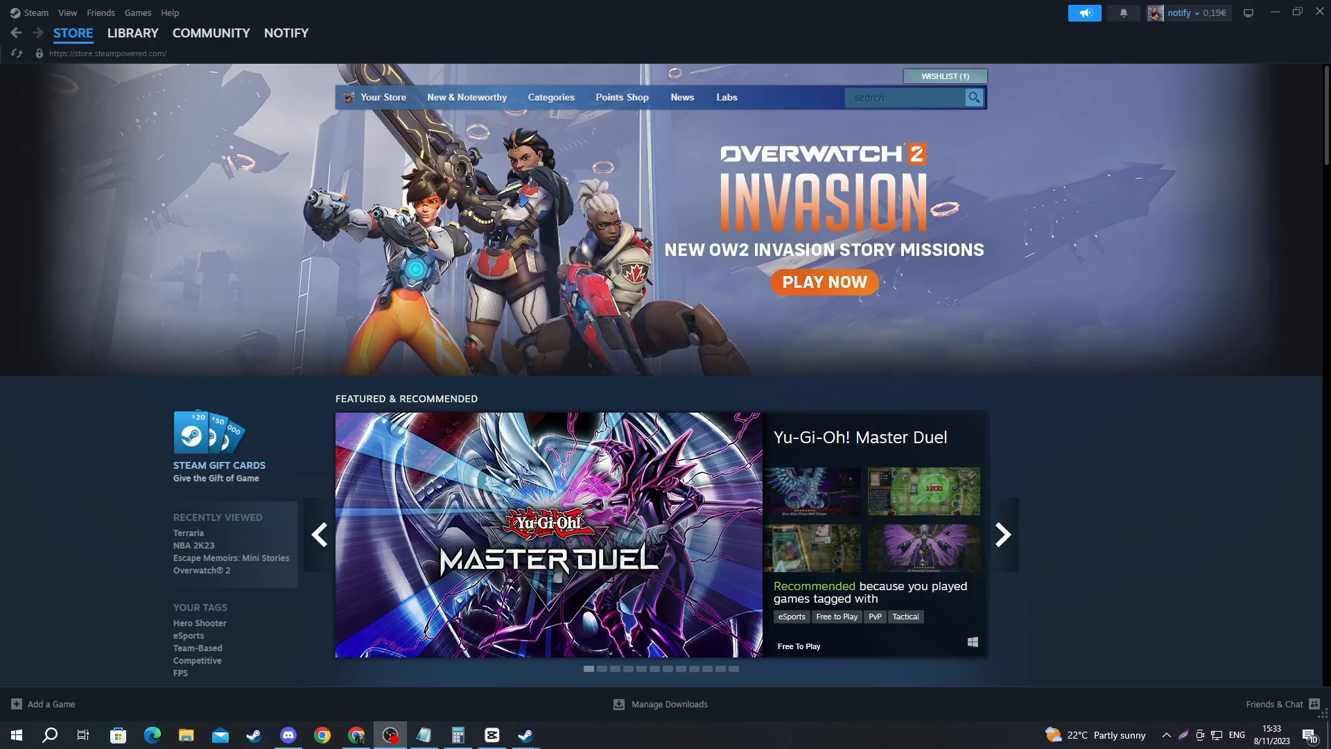
click(1000, 534)
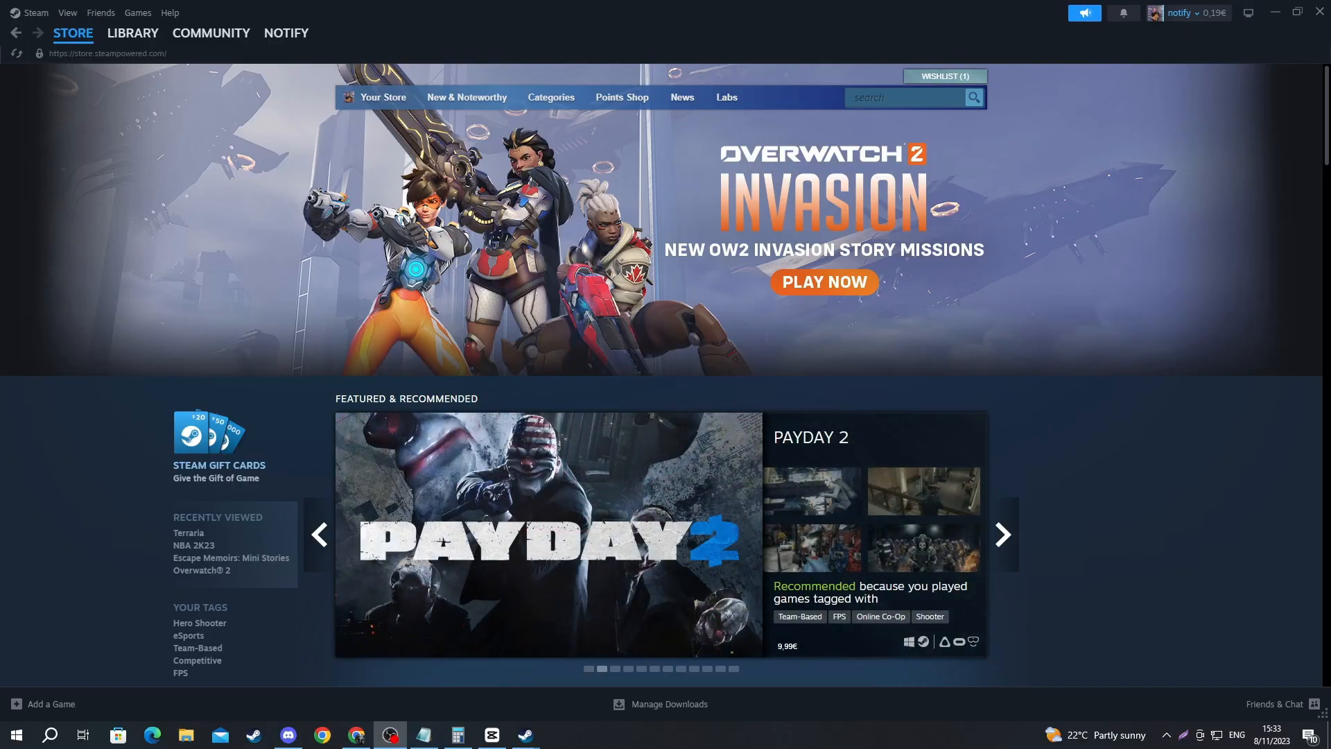
mouse_move(121, 183)
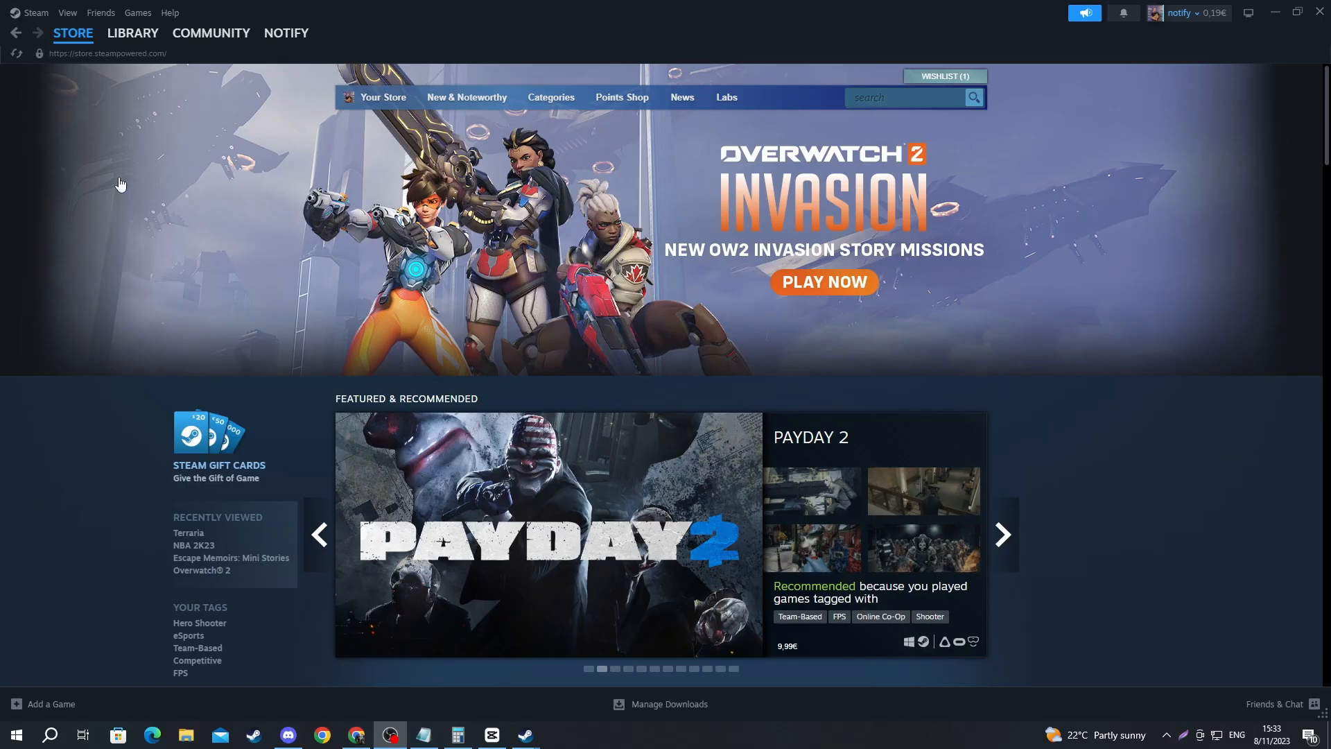
Open Counter-Strike's Properties from the game library.
click(133, 32)
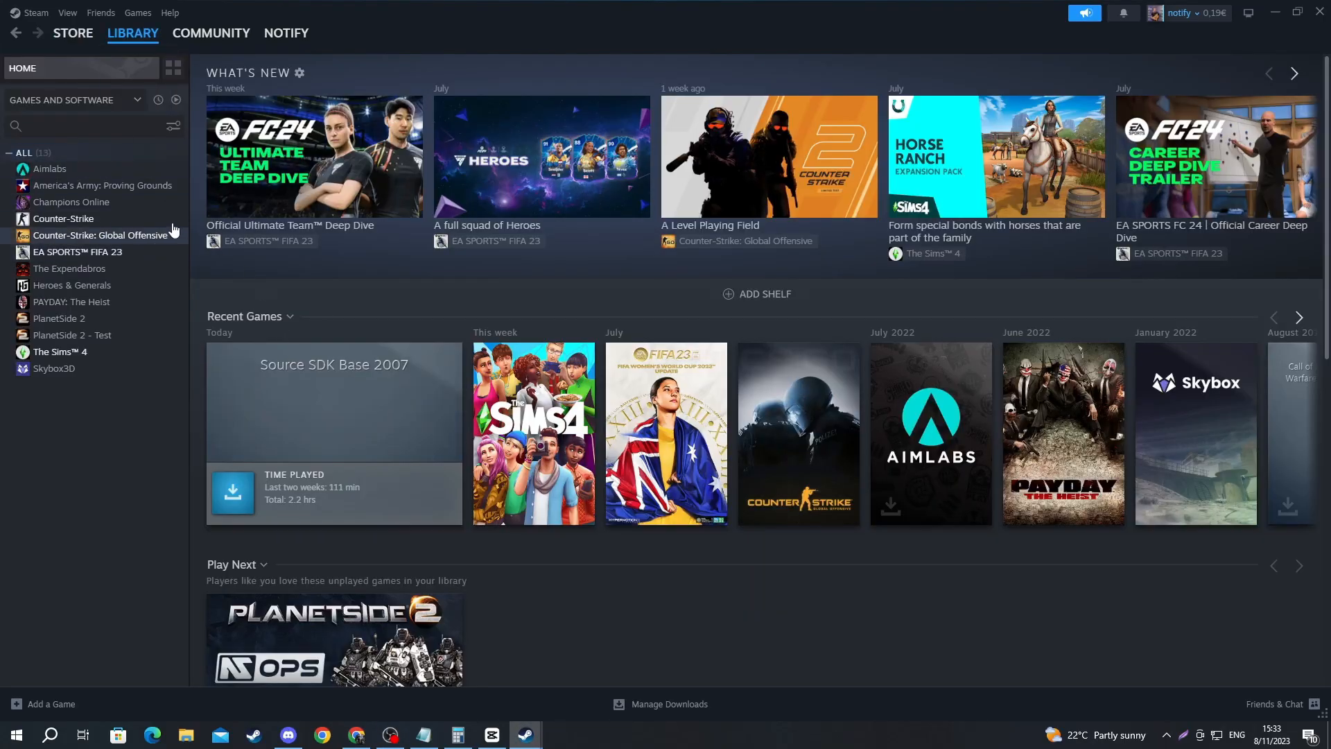
mouse_move(72, 240)
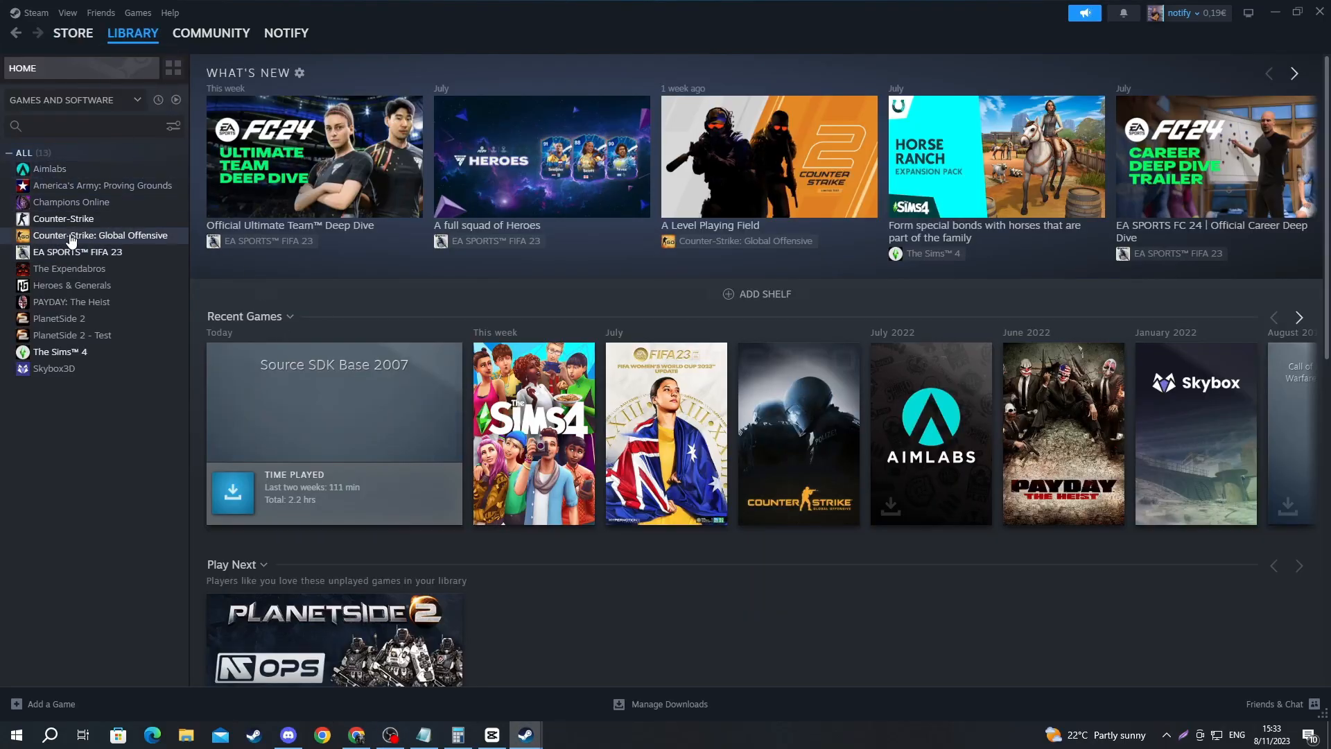
click(62, 218)
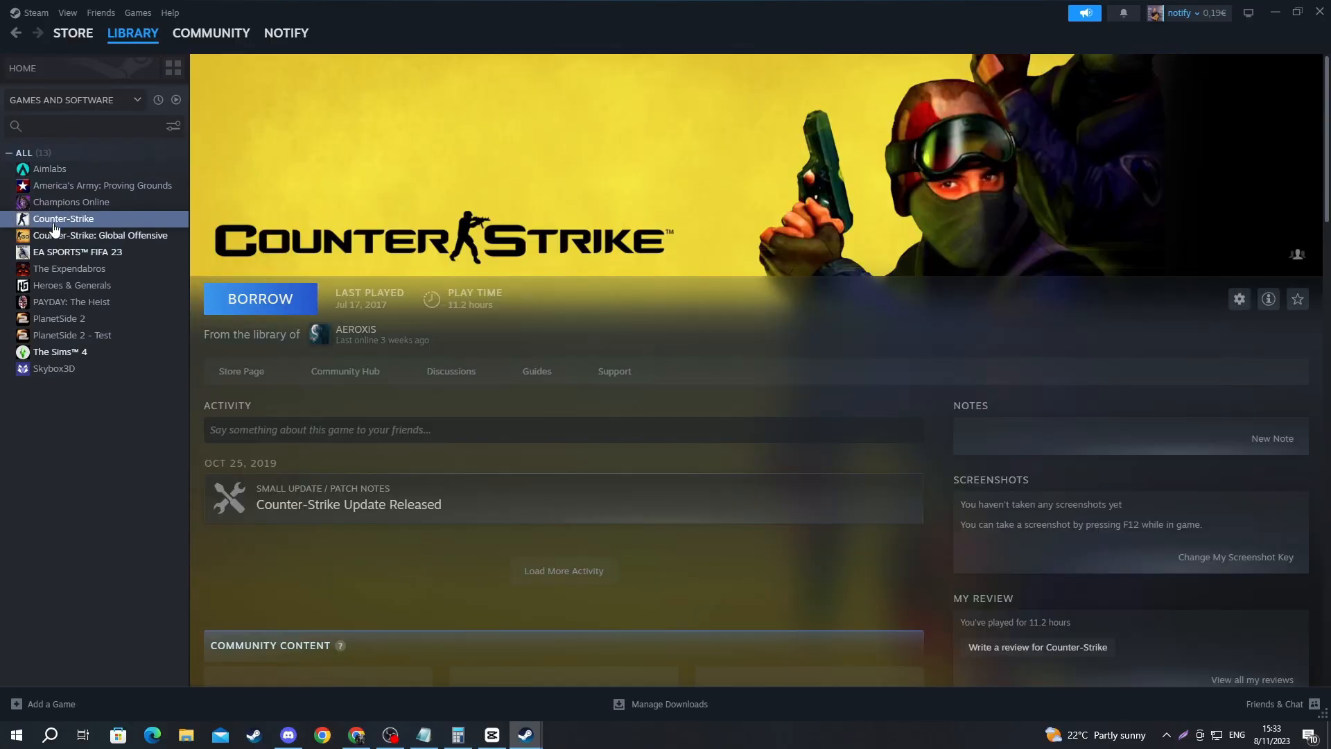
right_click(62, 217)
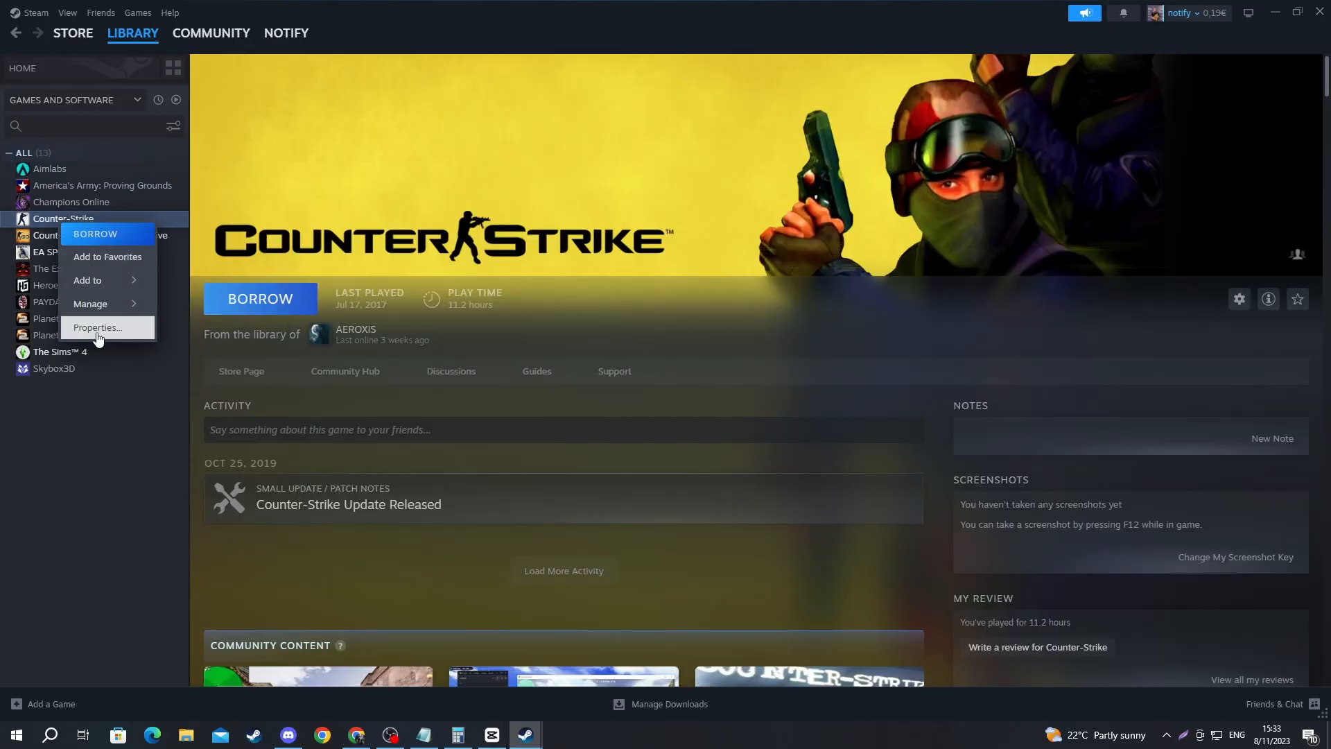
click(97, 330)
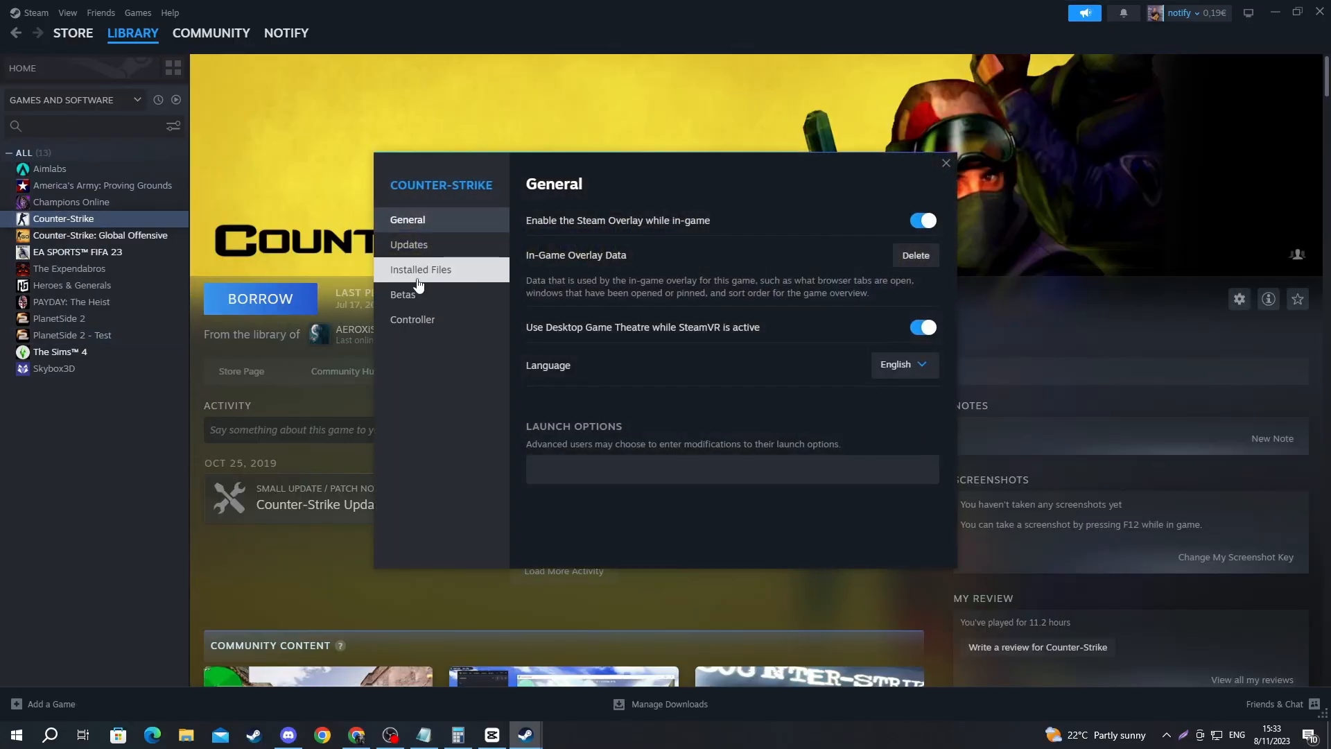
Verify the integrity of Counter-Strike's game files under Installed Files, then close Properties.
click(419, 270)
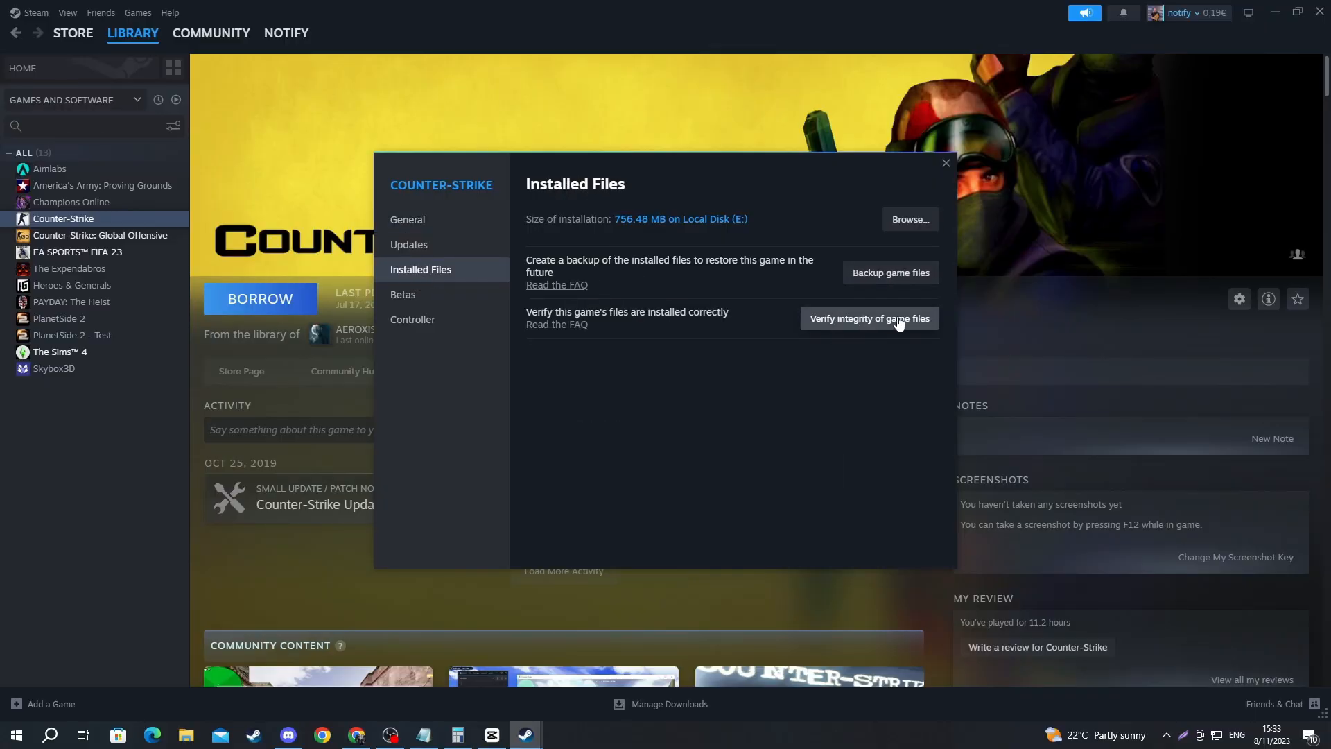
mouse_move(916, 324)
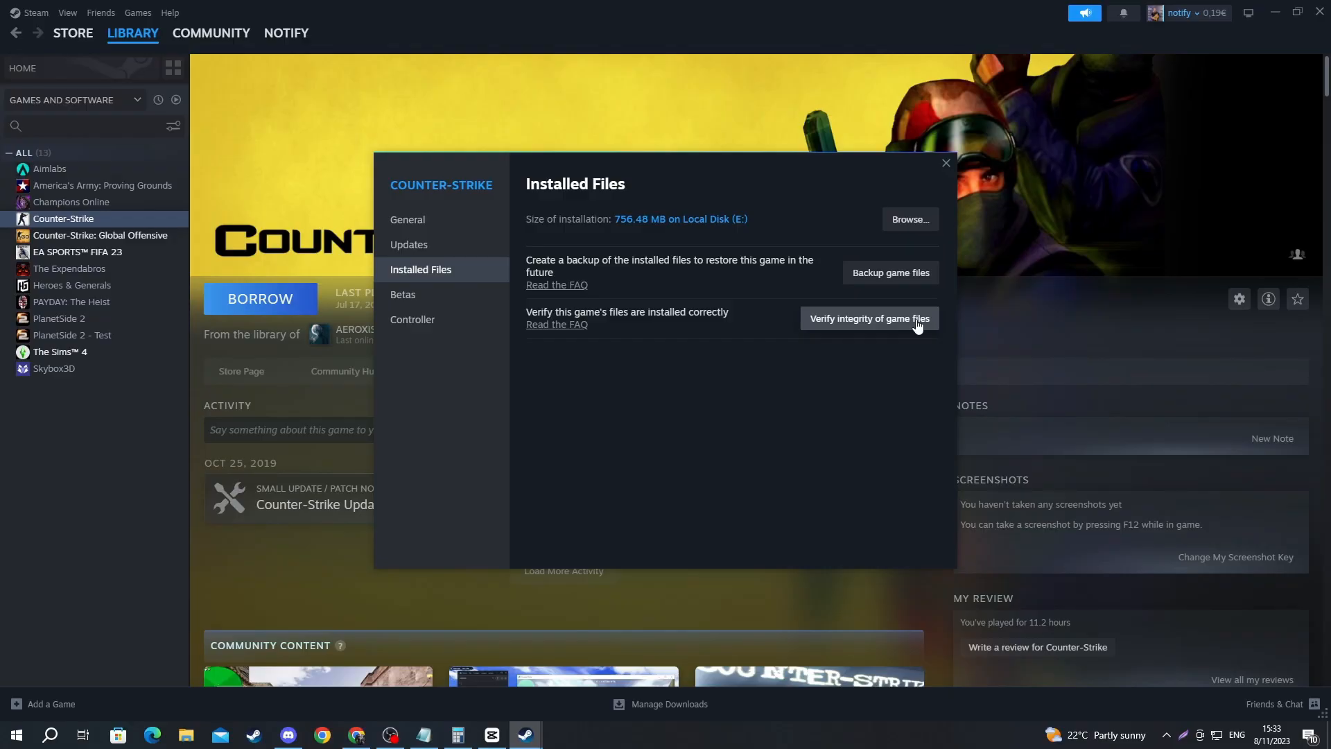
click(945, 164)
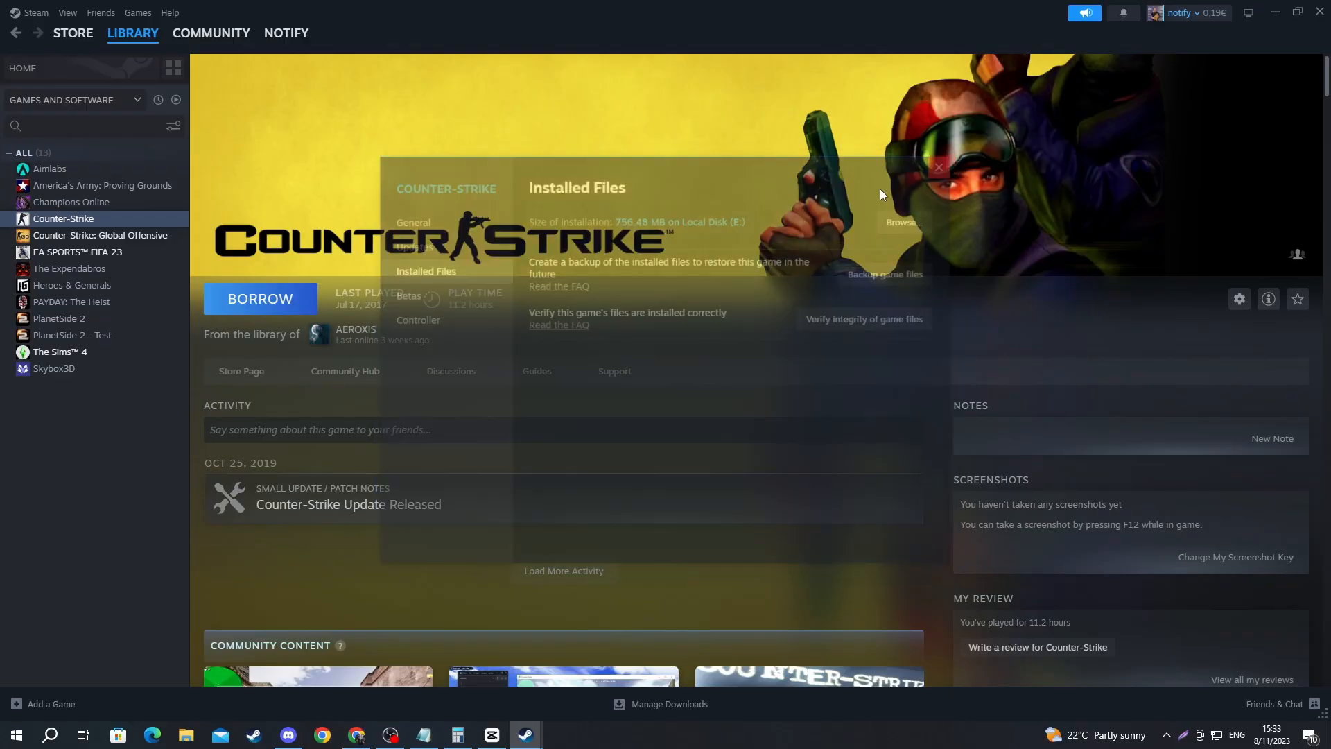
click(938, 168)
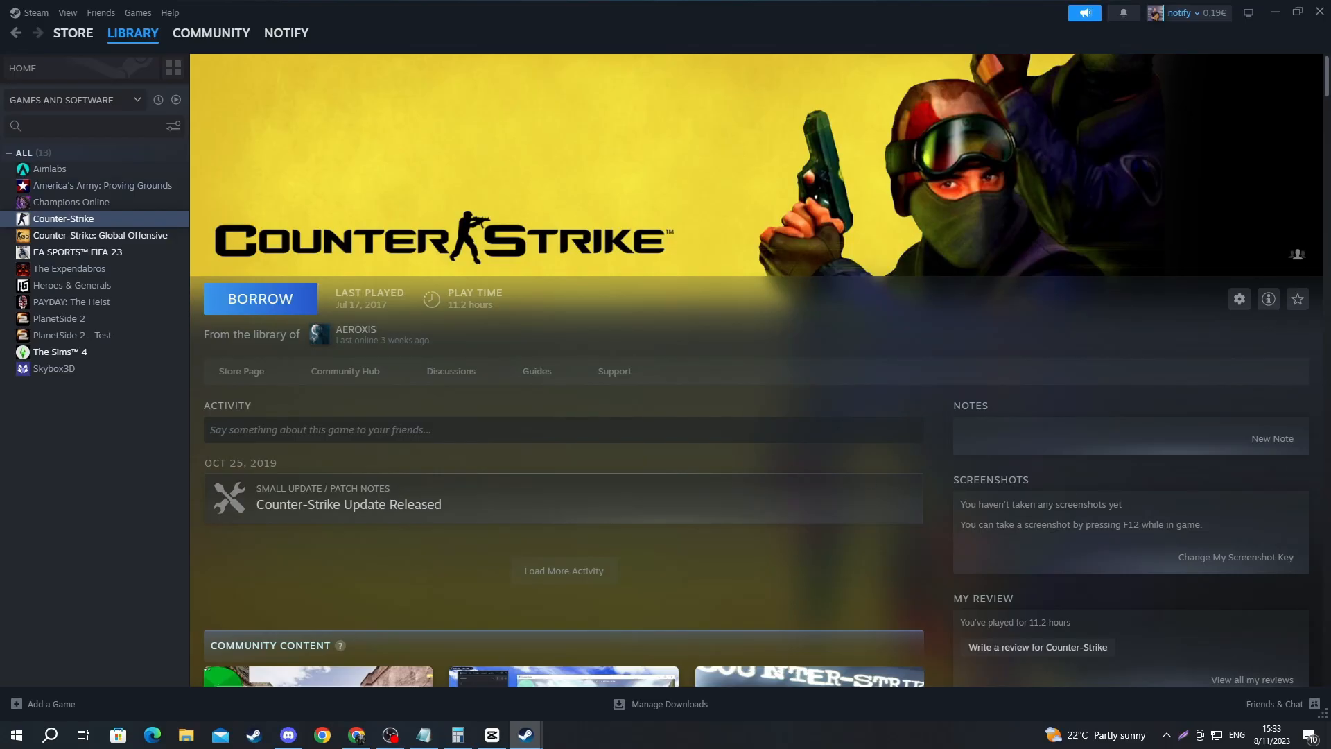
Return to the store and open Steam Settings.
click(72, 32)
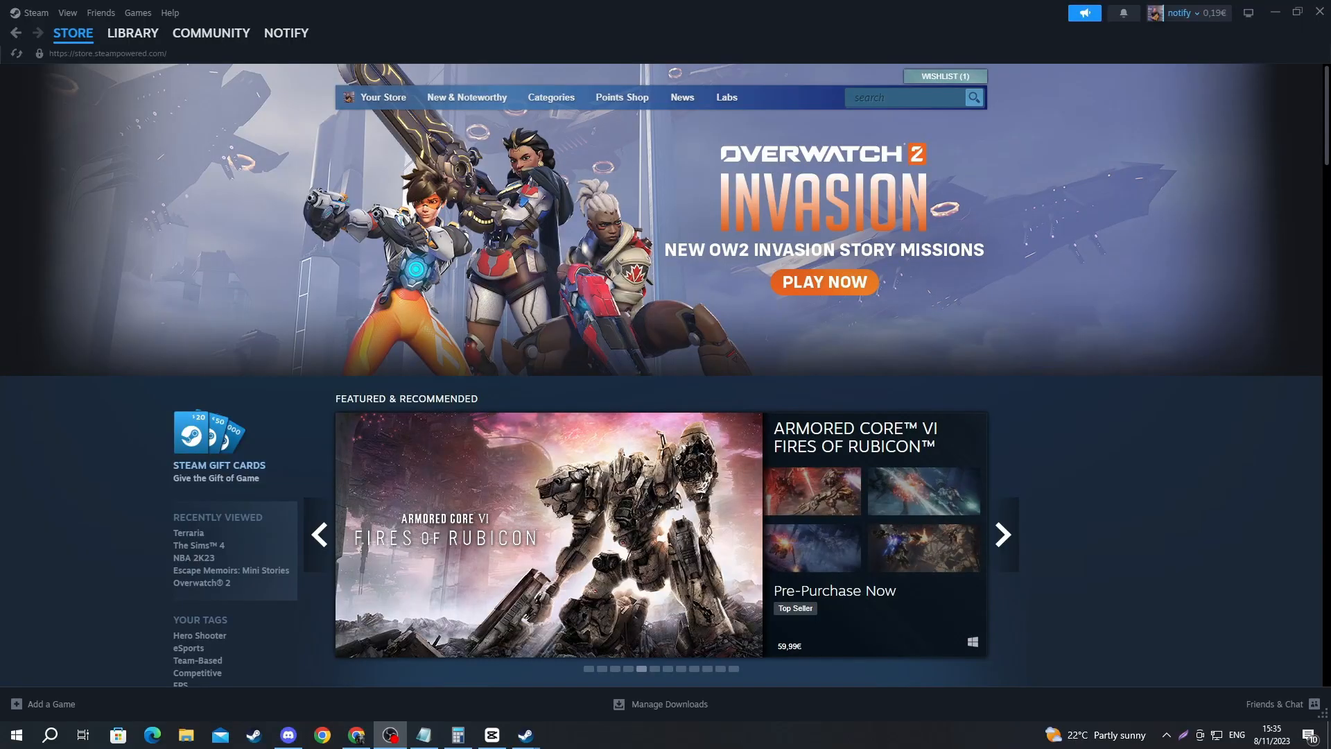
click(72, 32)
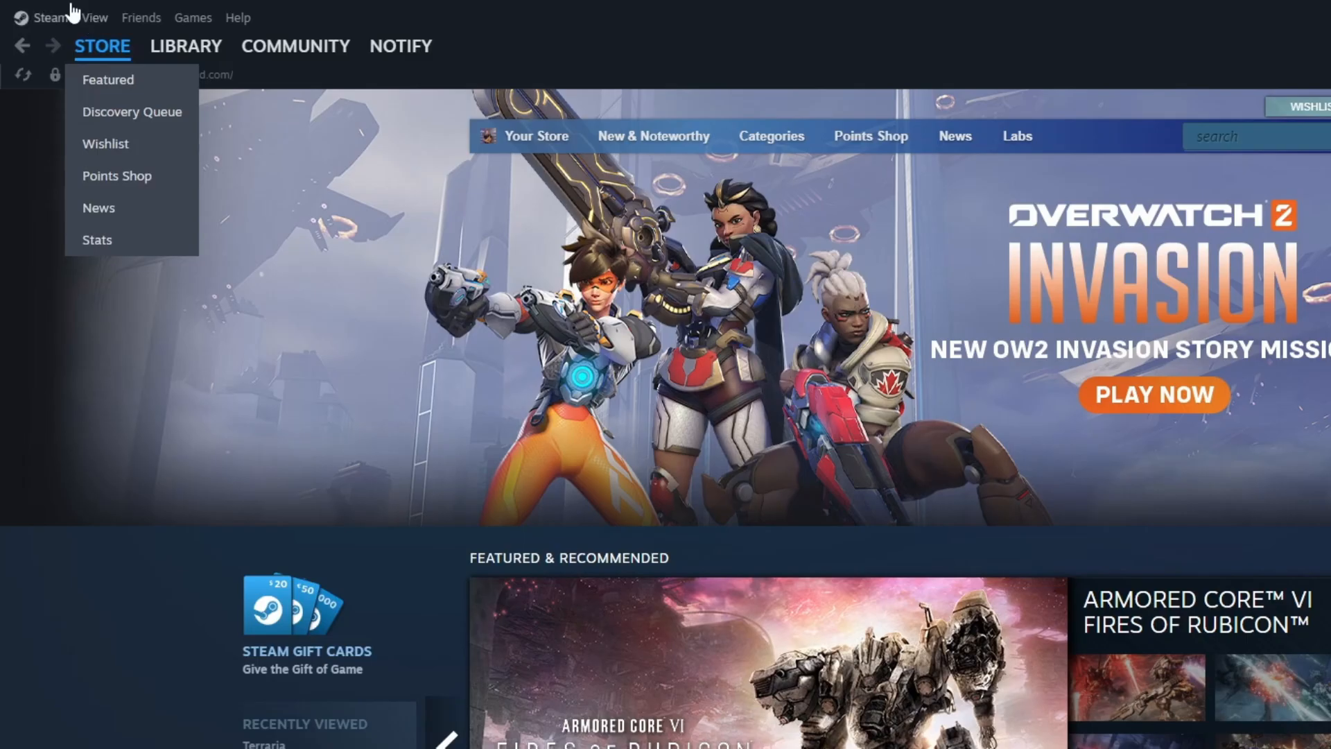
click(50, 17)
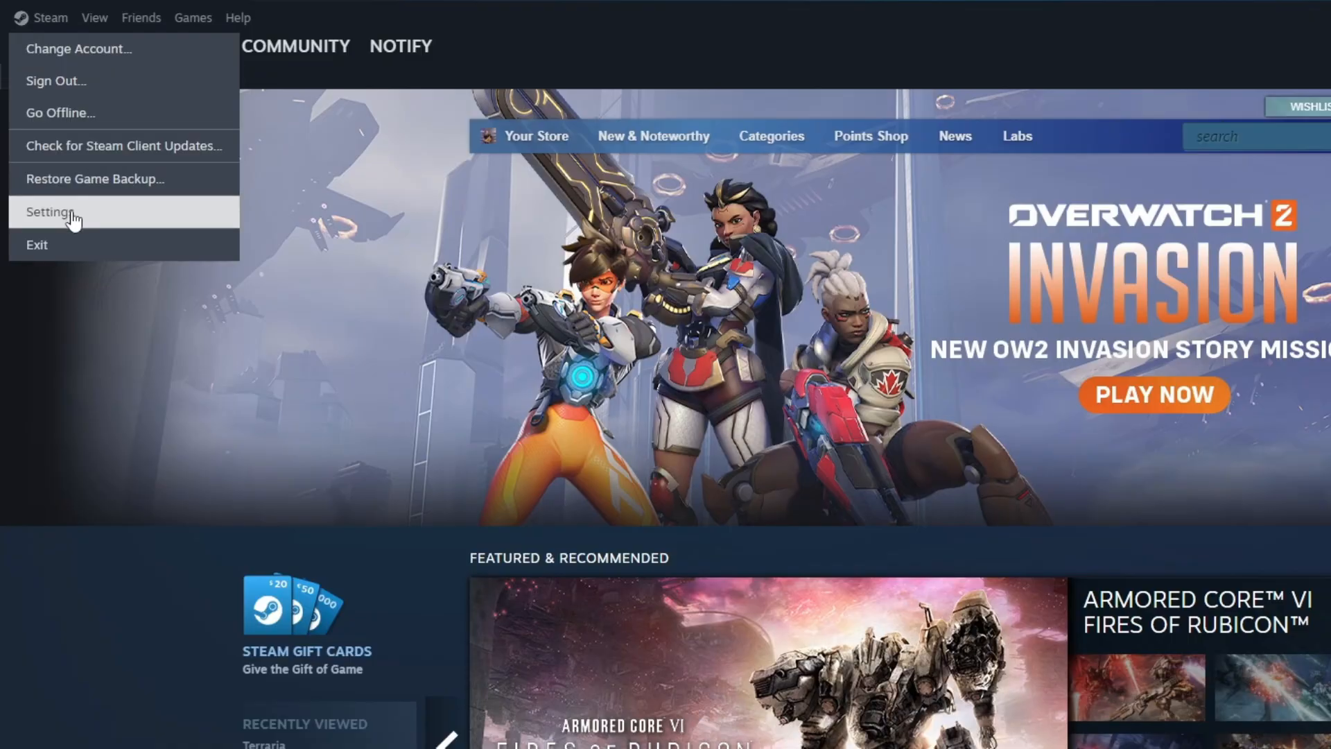
click(50, 211)
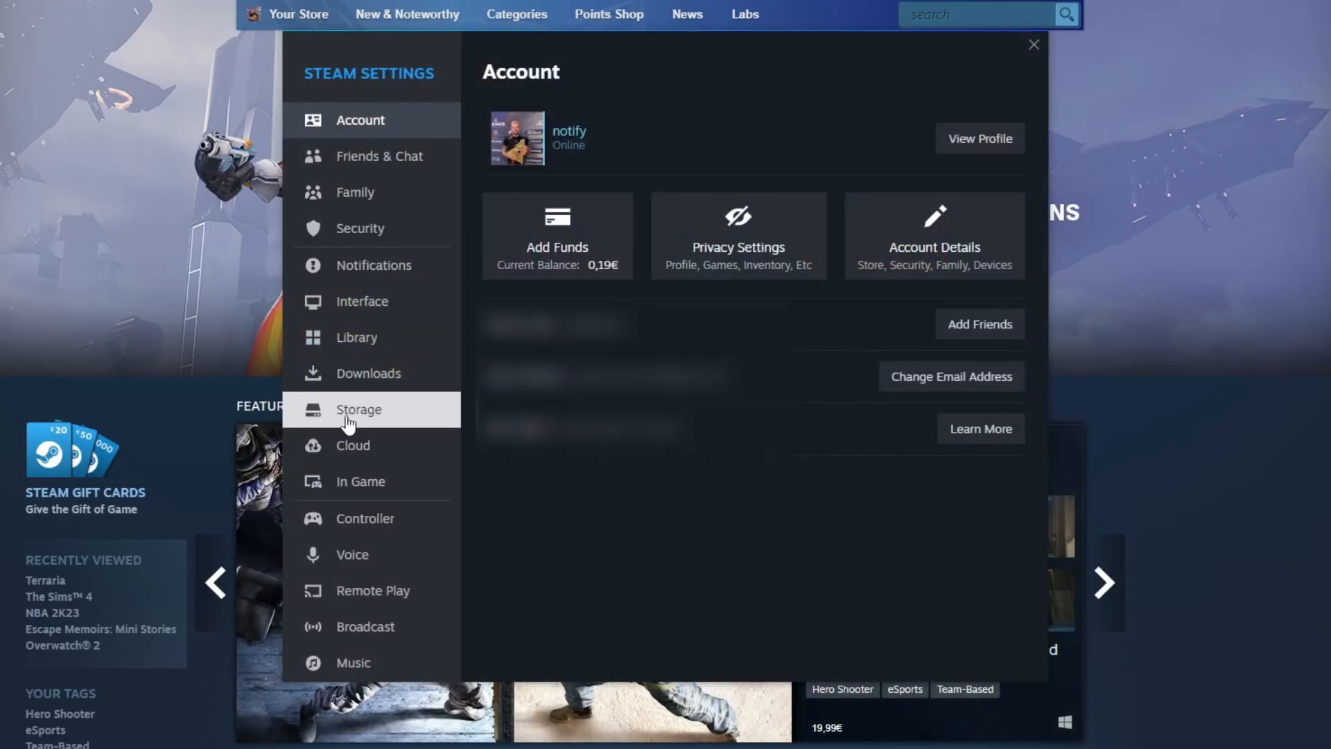
Repair the E:\STEAM library folder from Storage settings, then close Settings.
click(358, 409)
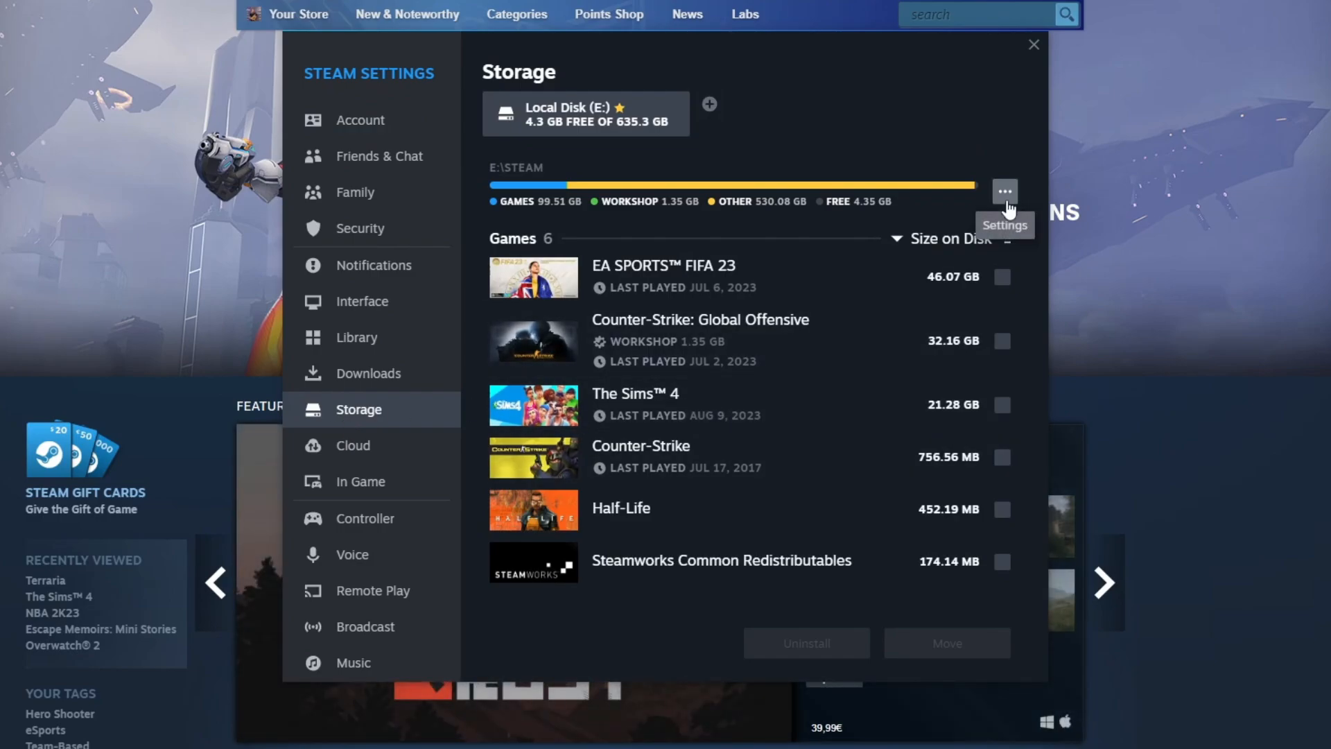
click(1004, 190)
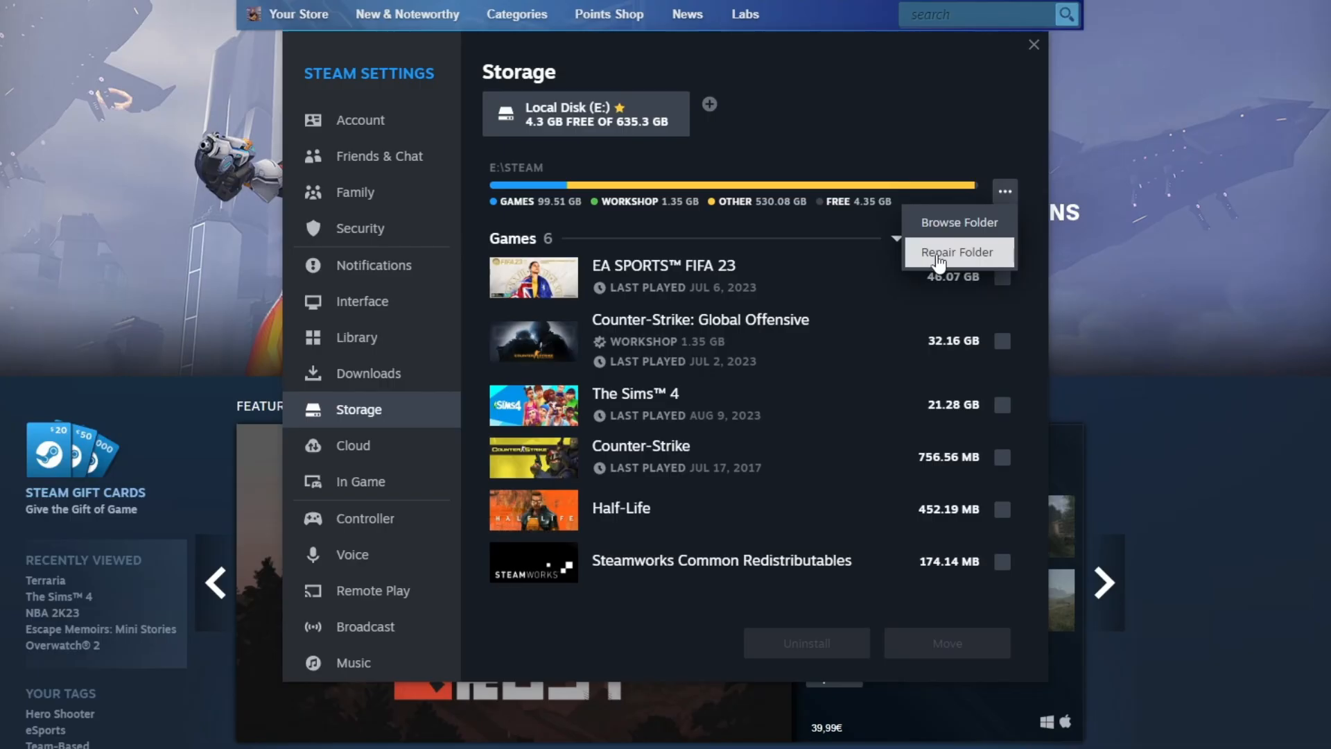
mouse_move(784, 377)
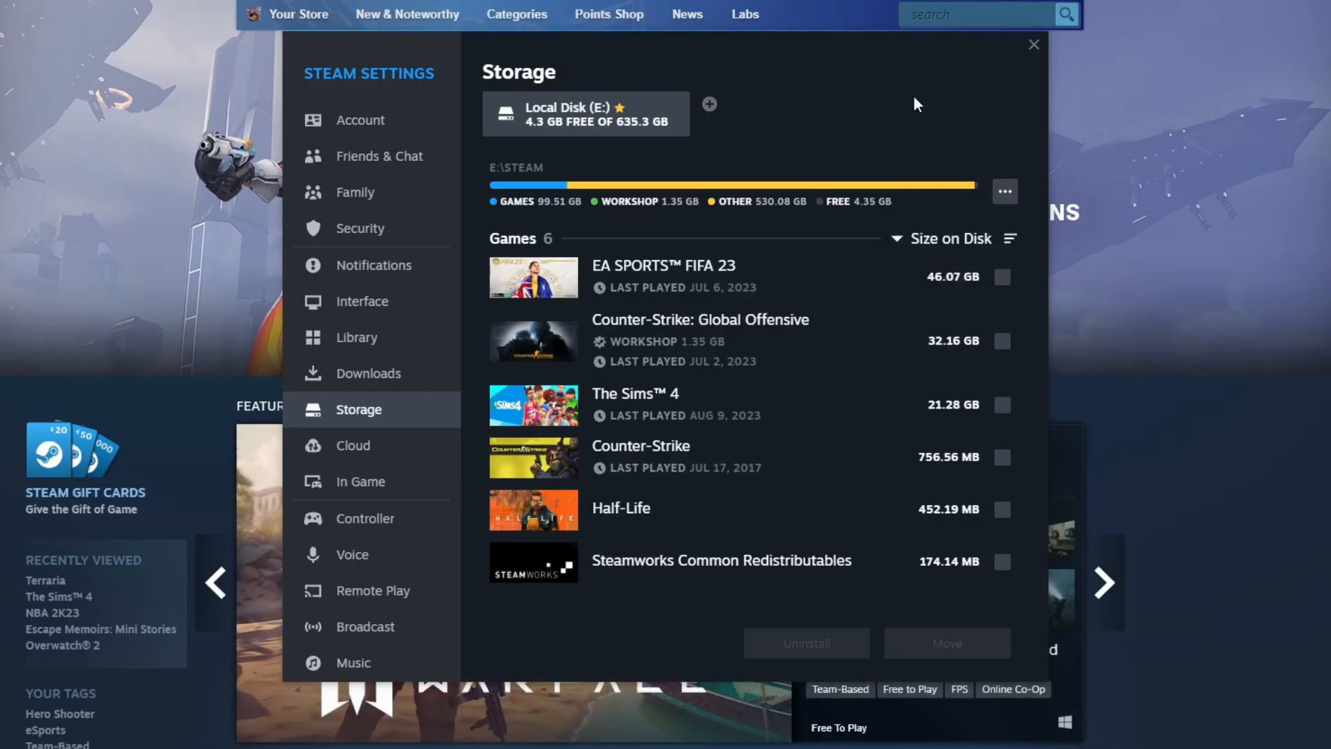
click(1033, 44)
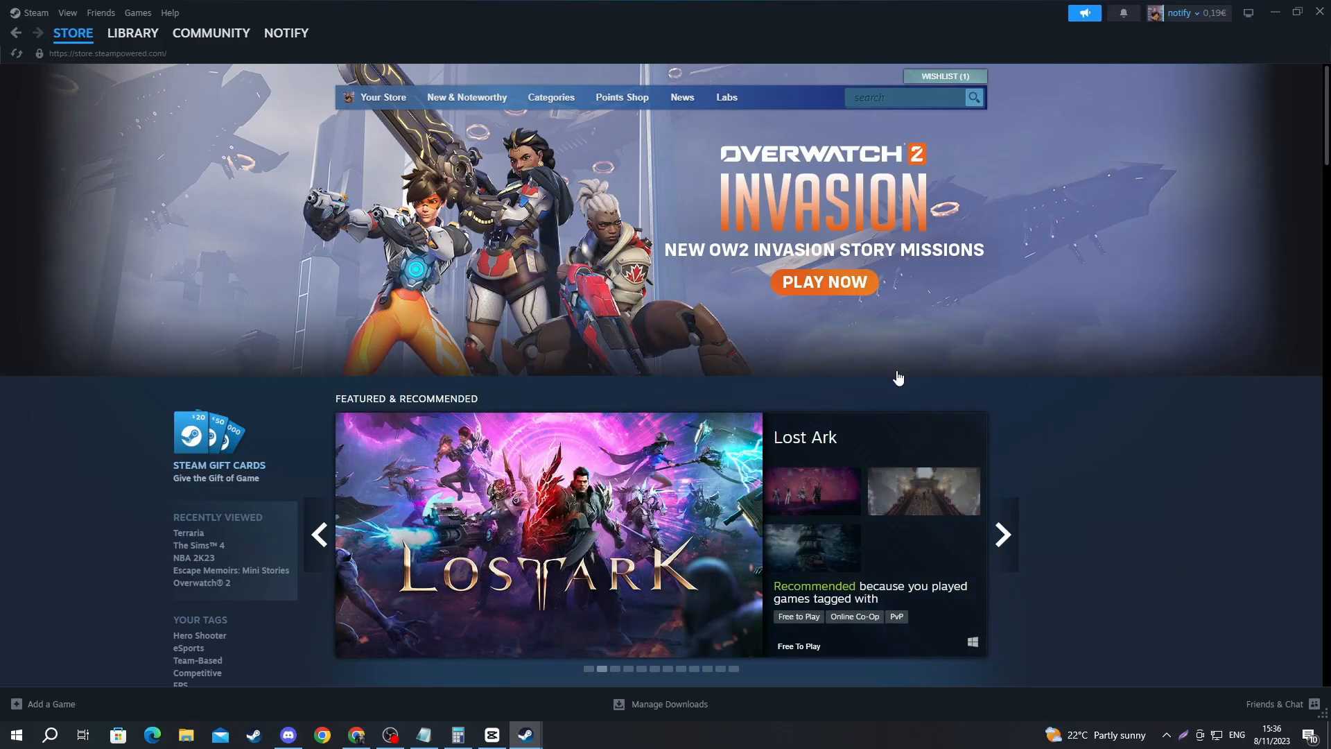
mouse_move(1195, 430)
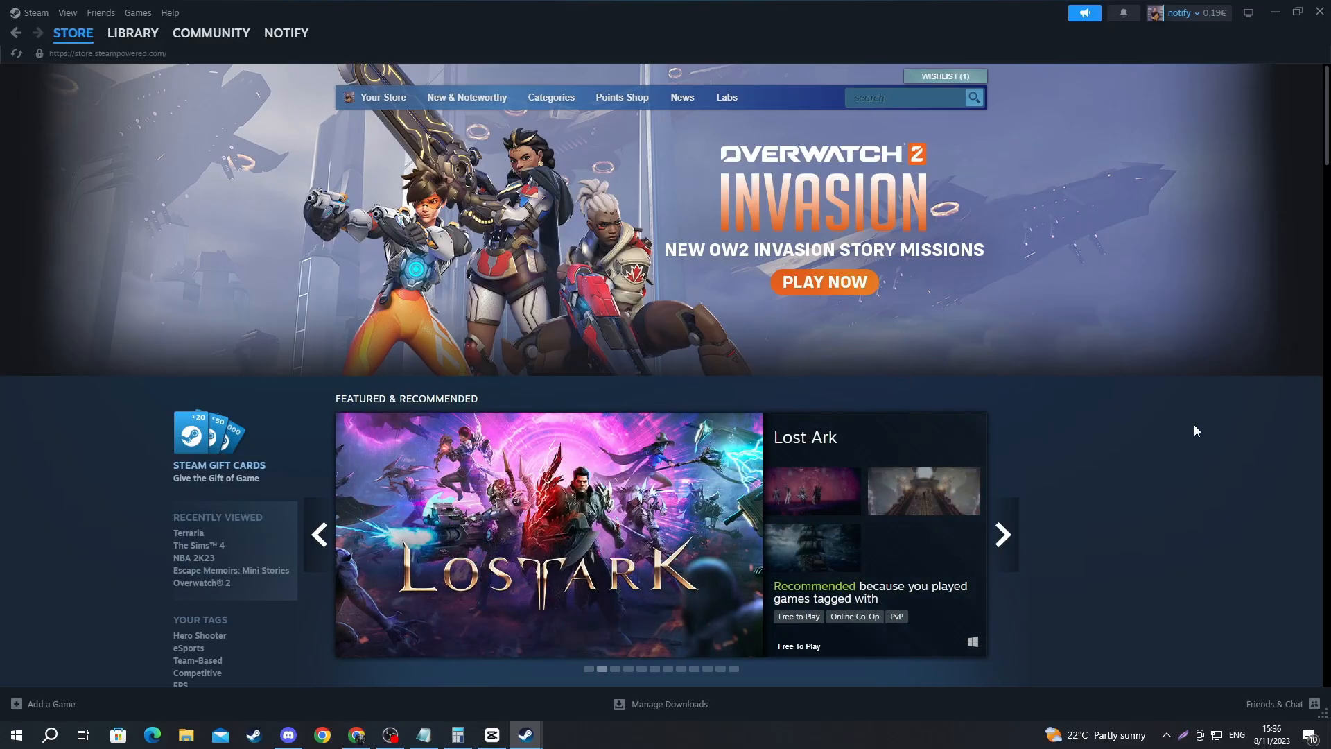